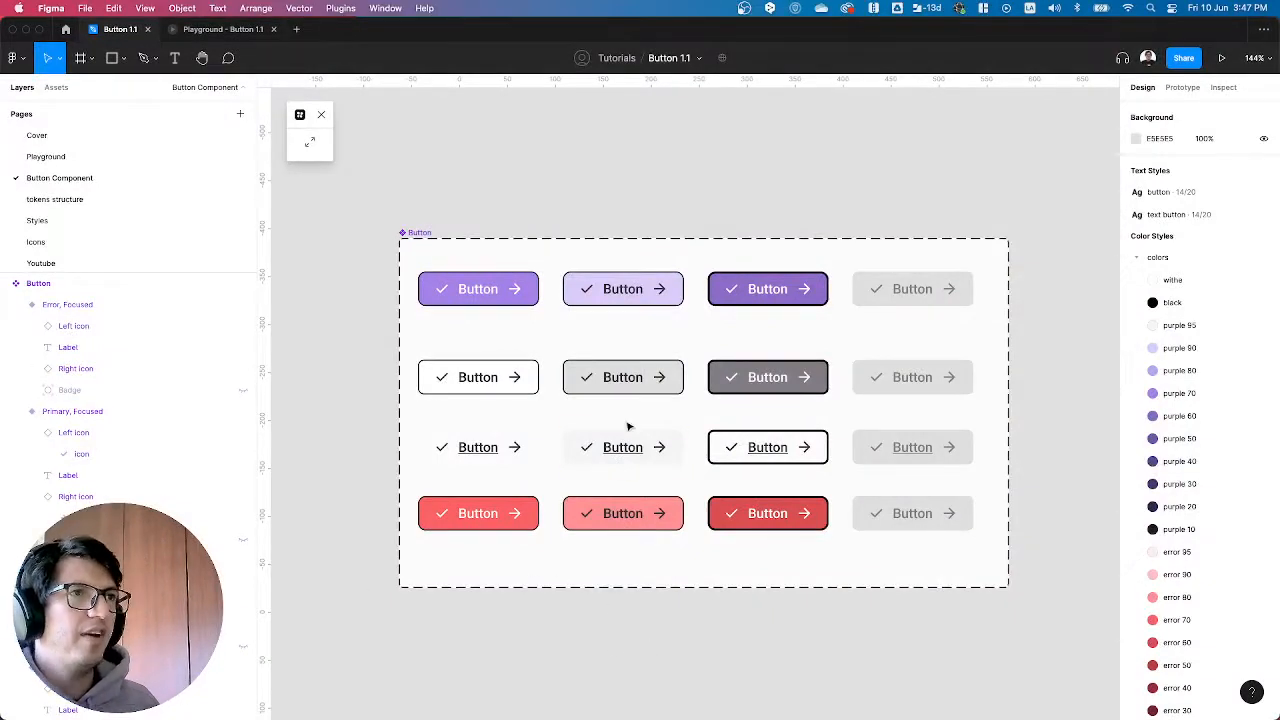
mouse_move(480, 172)
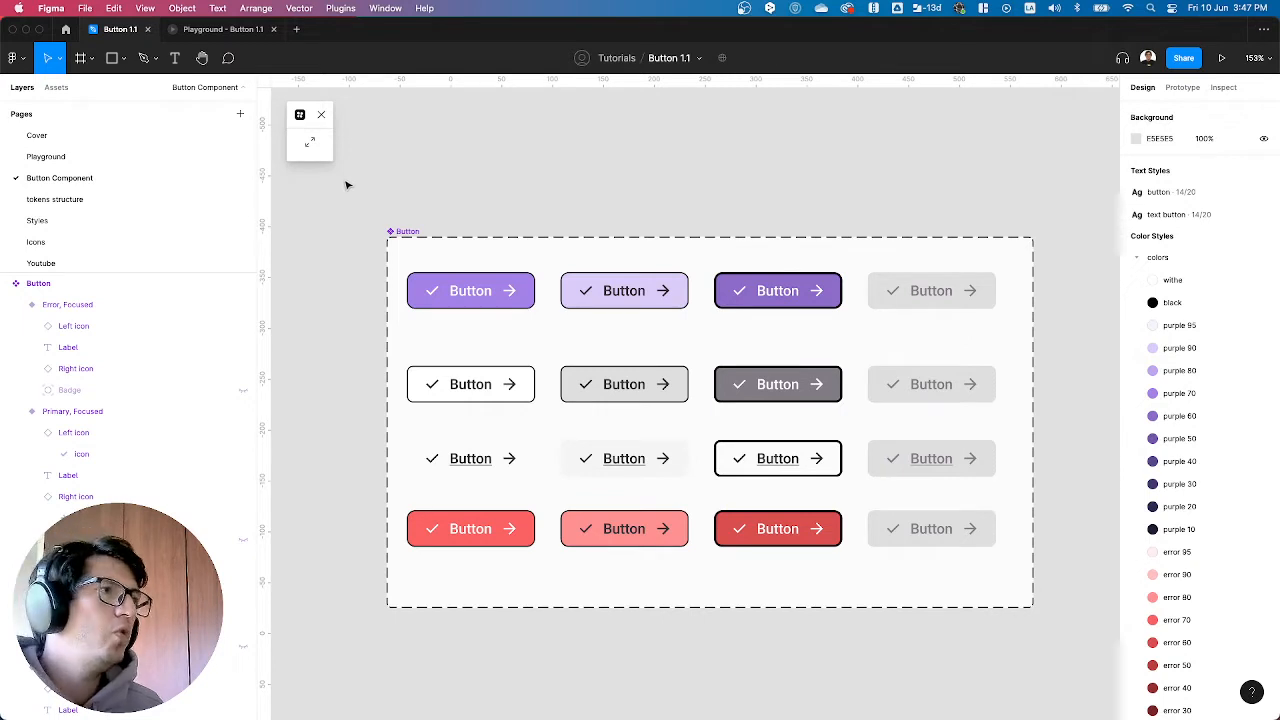
mouse_move(500, 264)
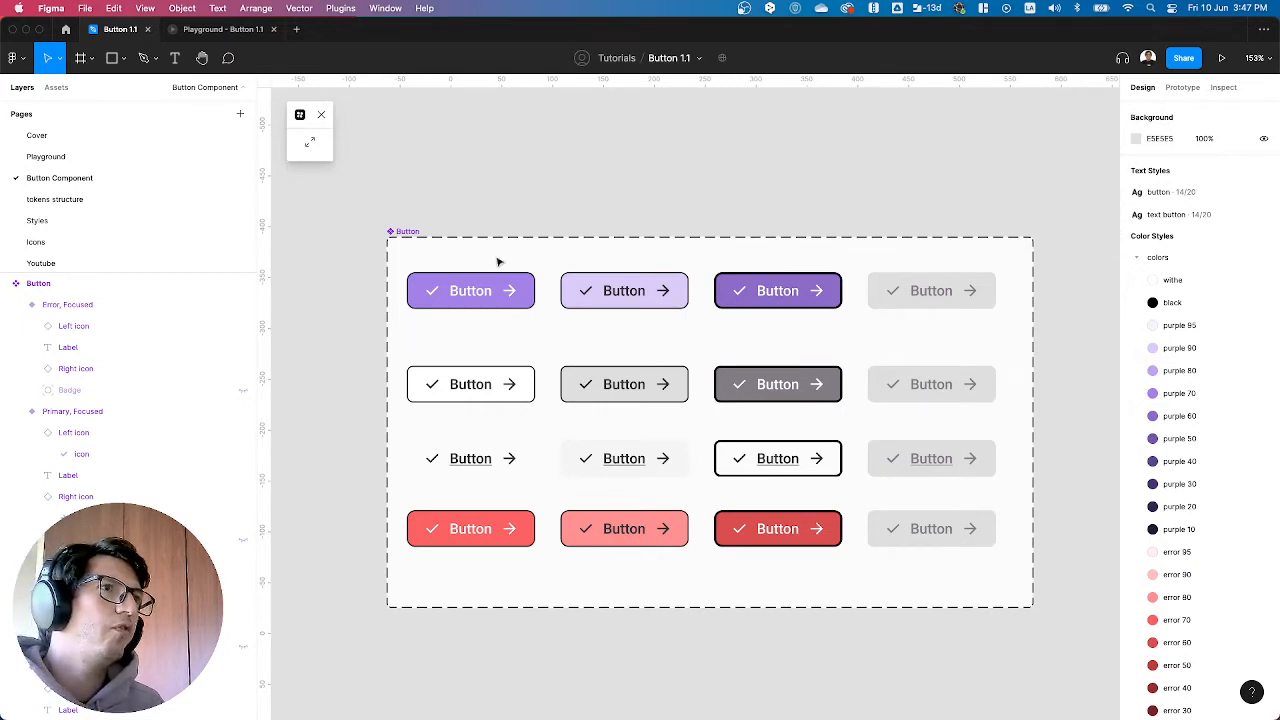
mouse_move(568, 264)
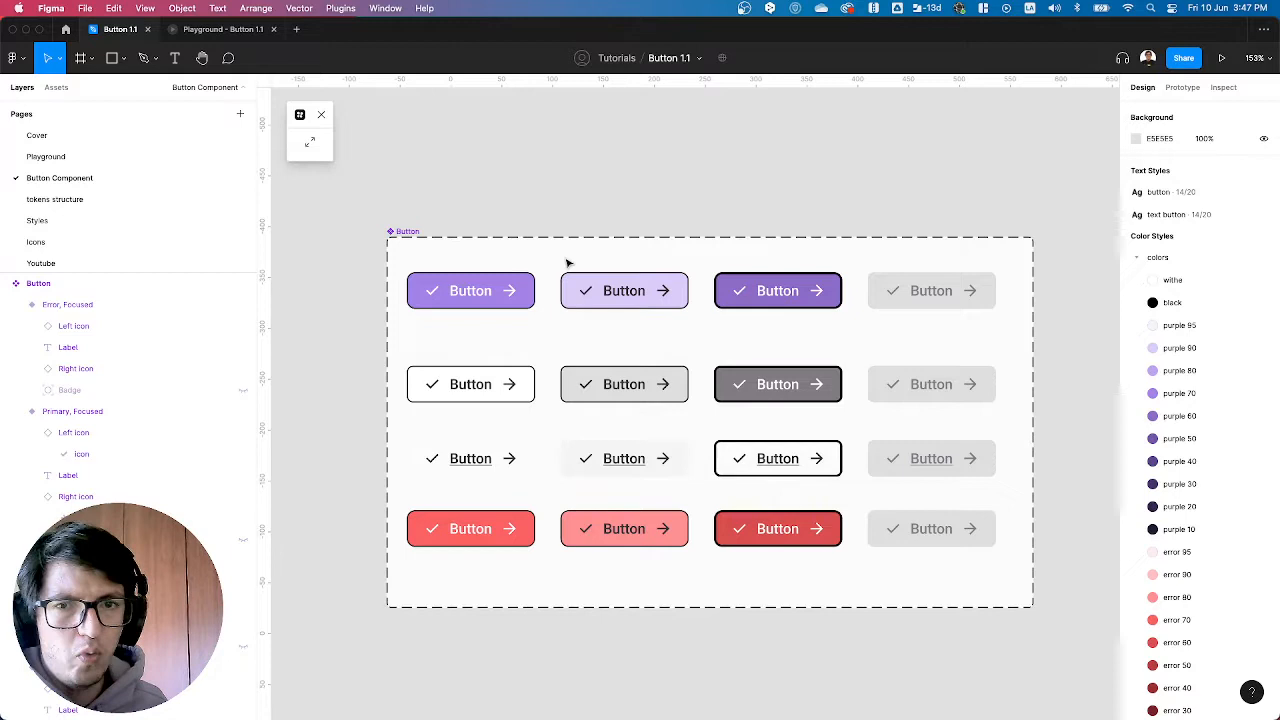
mouse_move(628, 222)
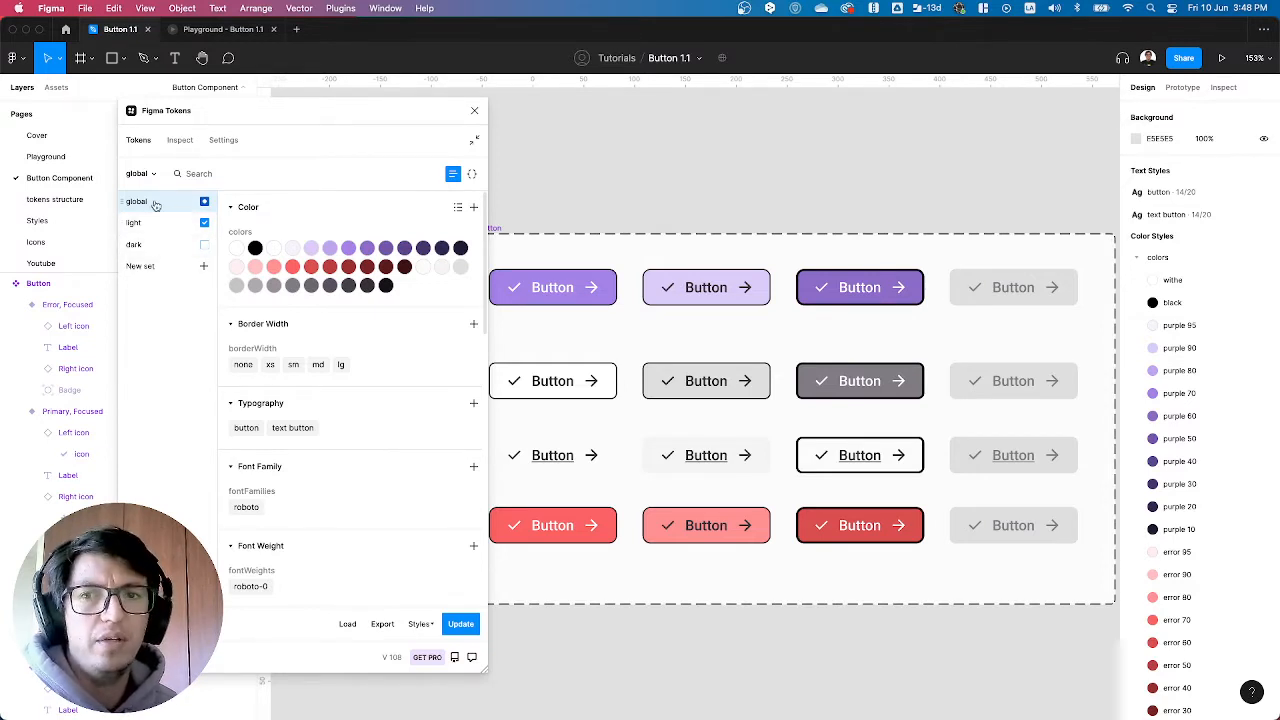
Step: Launch the Figma Tokens plugin on the global token set showing colours, border widths and typography
right_click(136, 200)
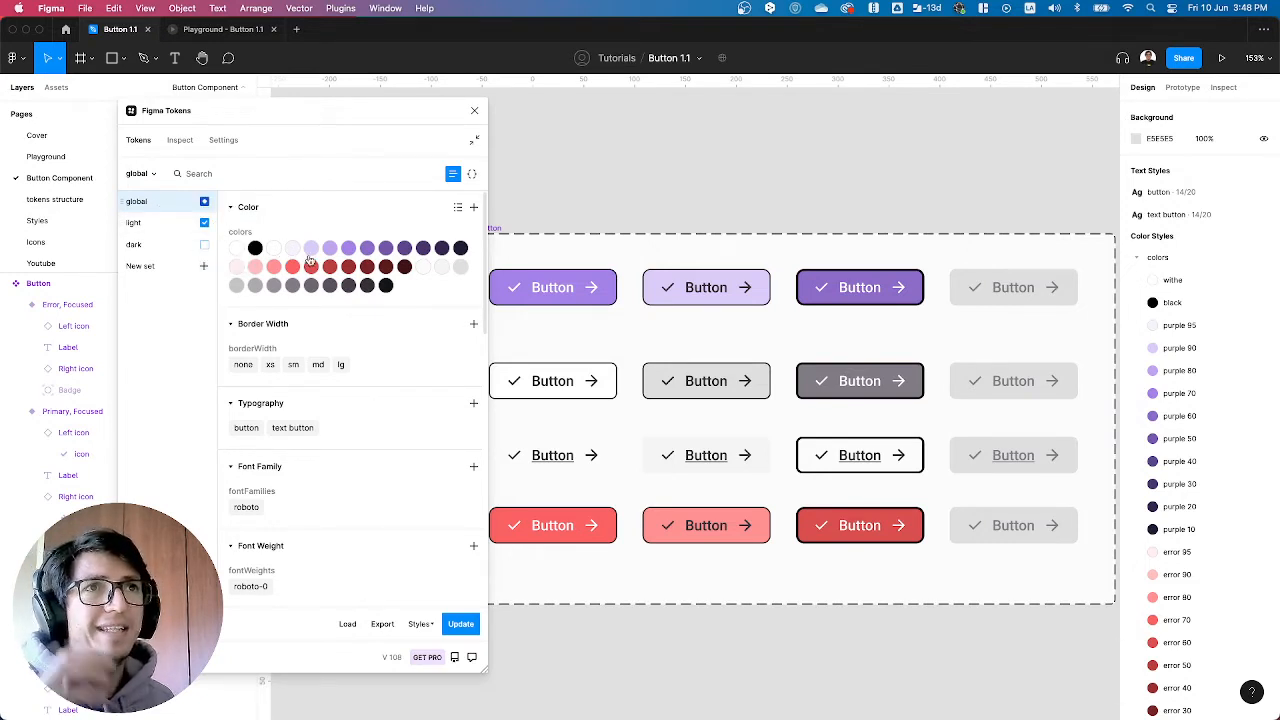
mouse_move(292, 248)
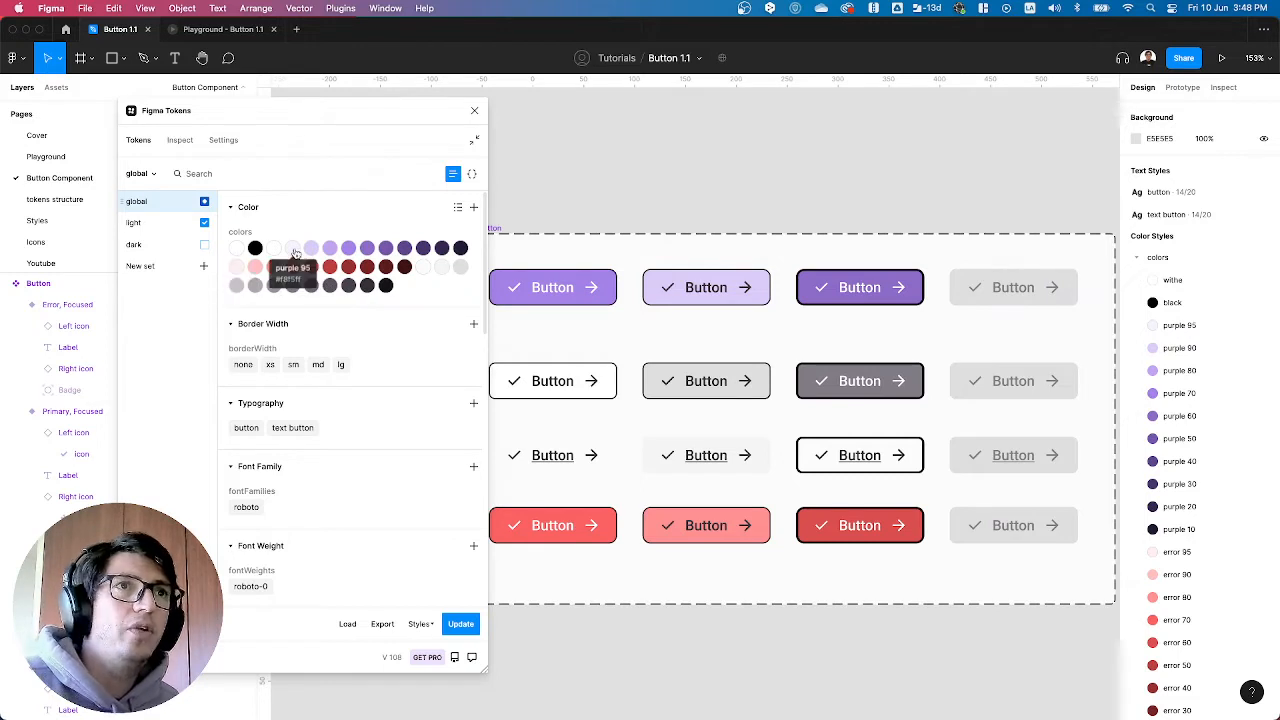
mouse_move(312, 248)
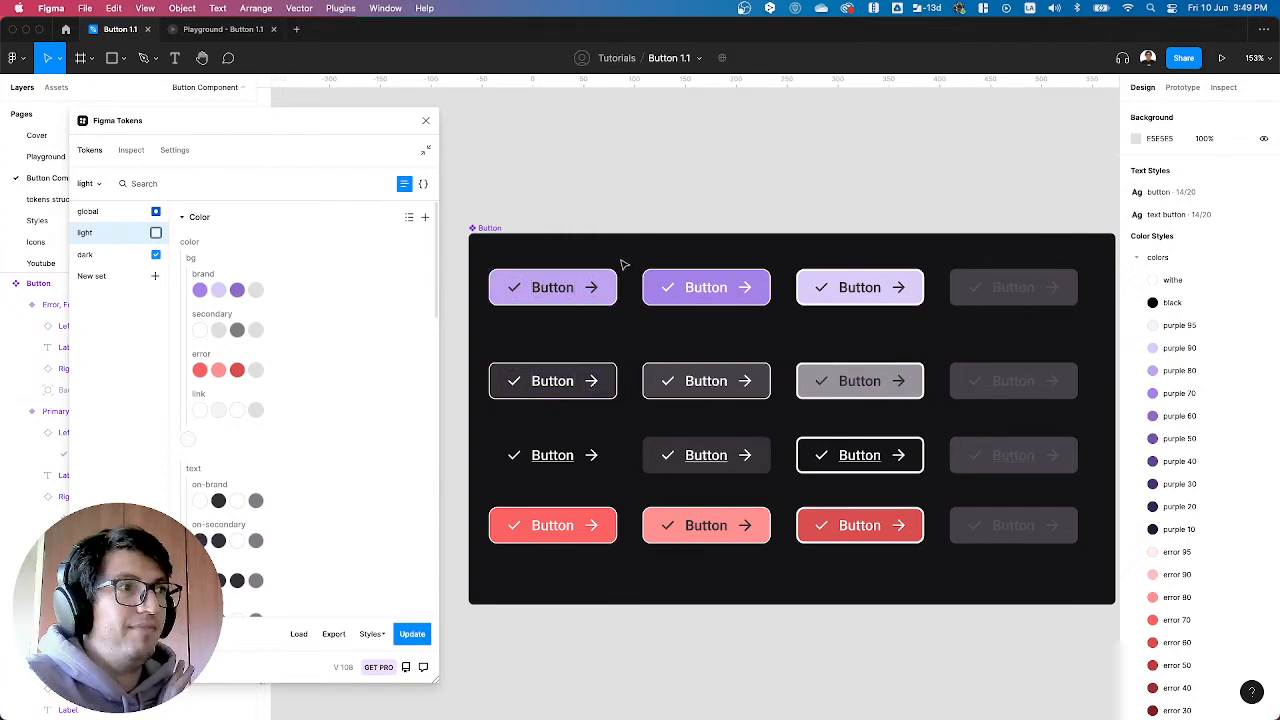
mouse_move(798, 308)
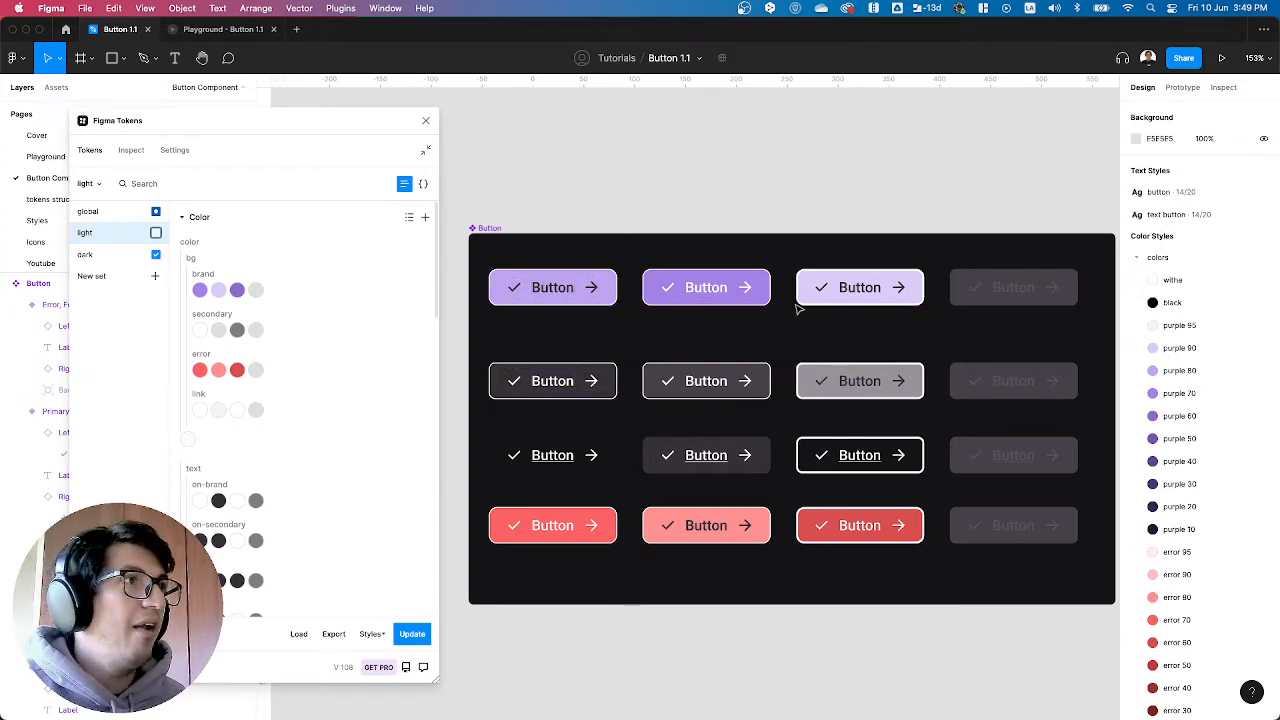
mouse_move(836, 346)
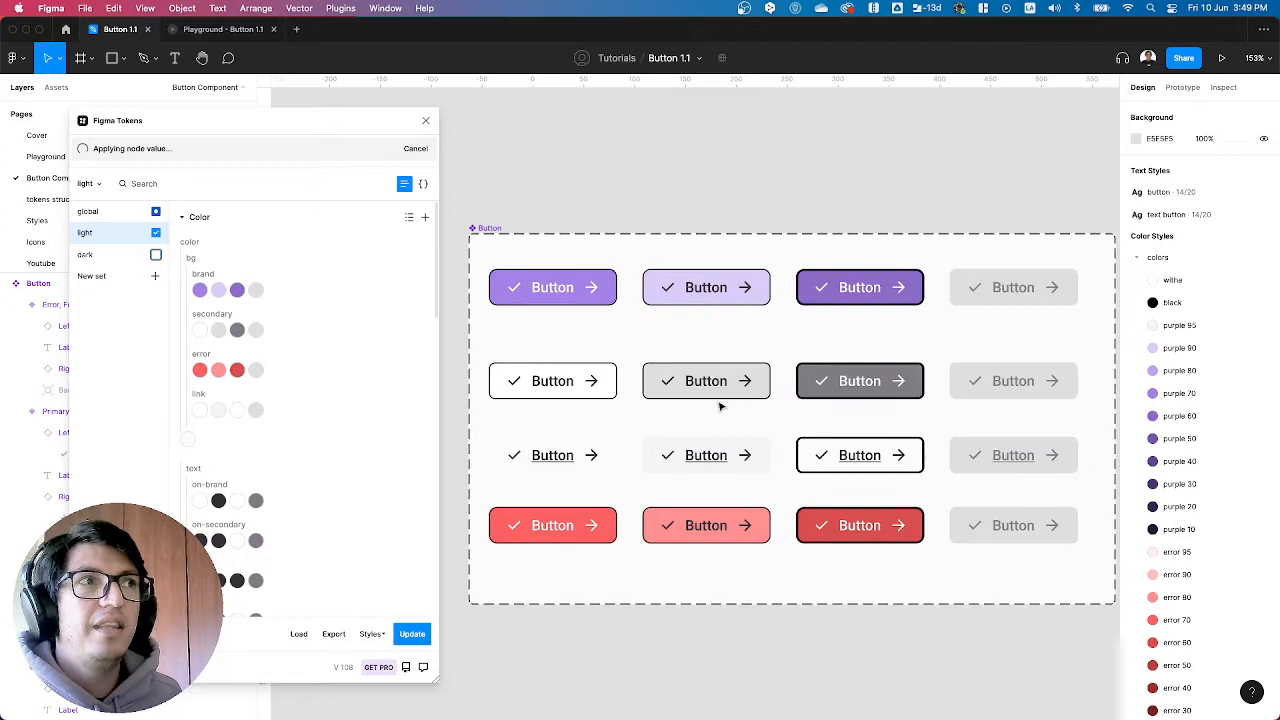
Step: Tick the light token set so the buttons update from dark to light values
left_click(552, 524)
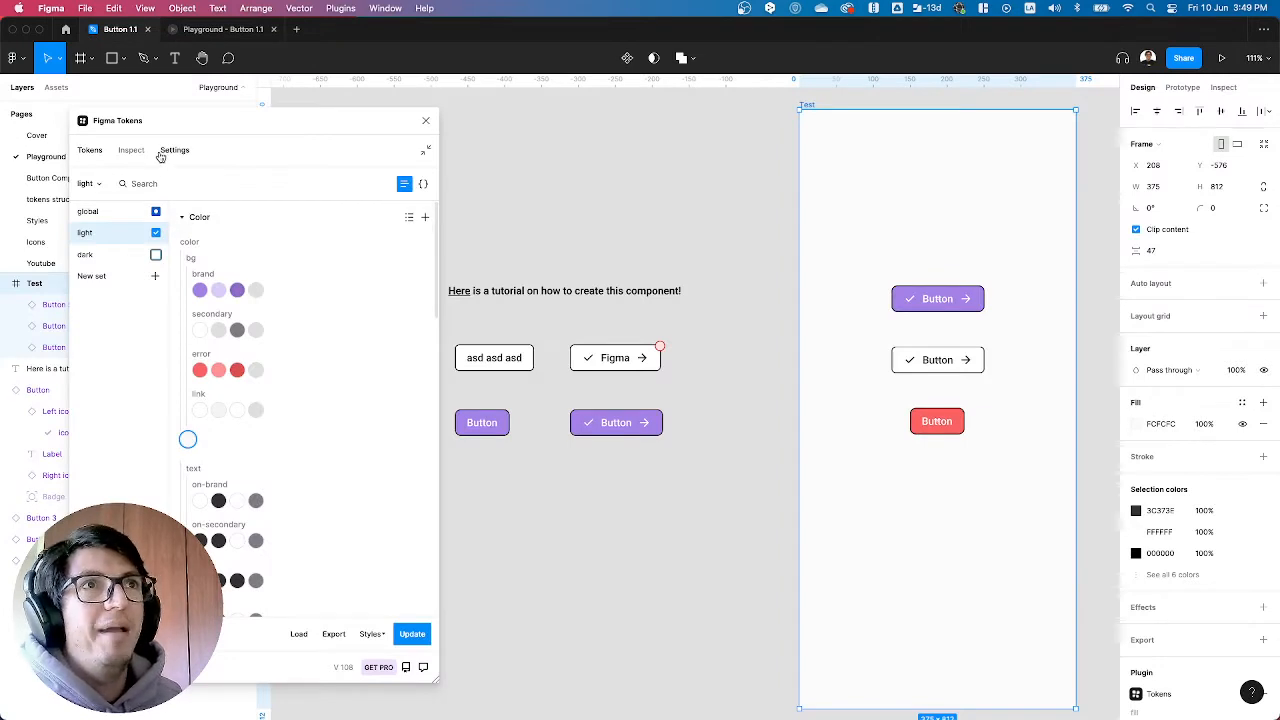
Step: Switch the light token set to the JSON editor view listing brand and secondary colours
left_click(424, 184)
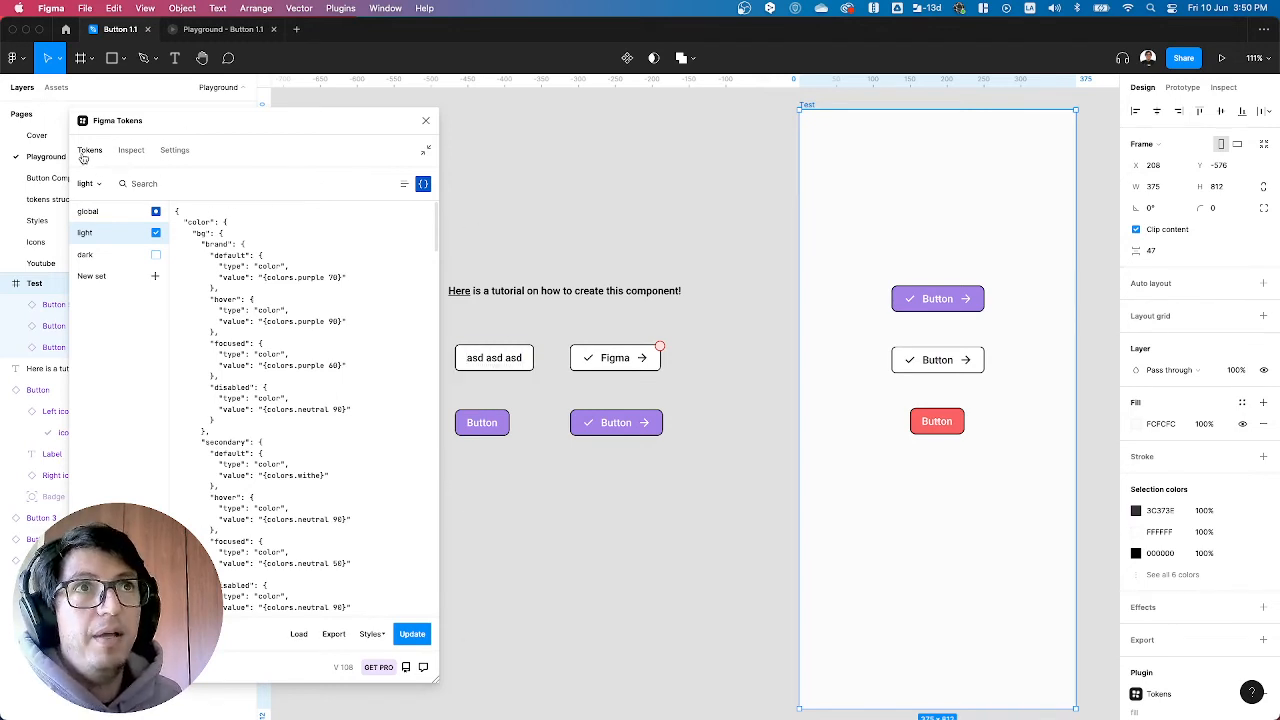
Step: Select the dark token set and show its colour tokens as swatches in list view
left_click(124, 254)
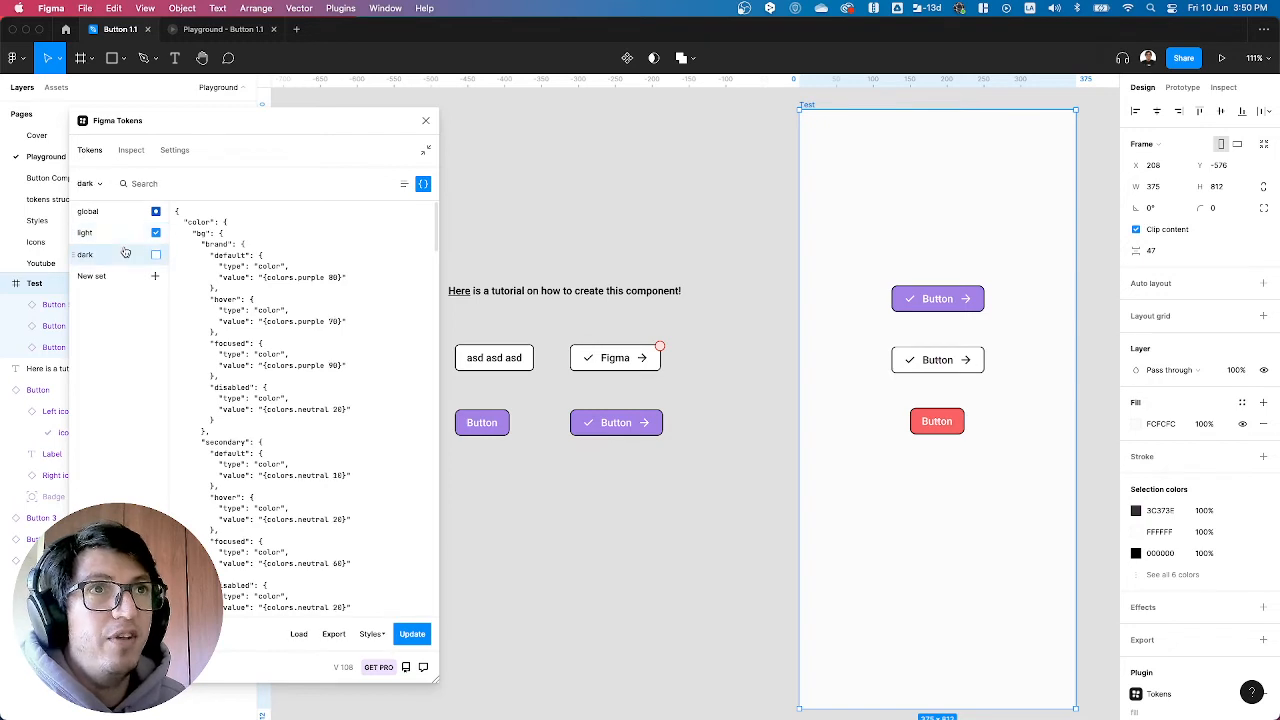
mouse_move(404, 184)
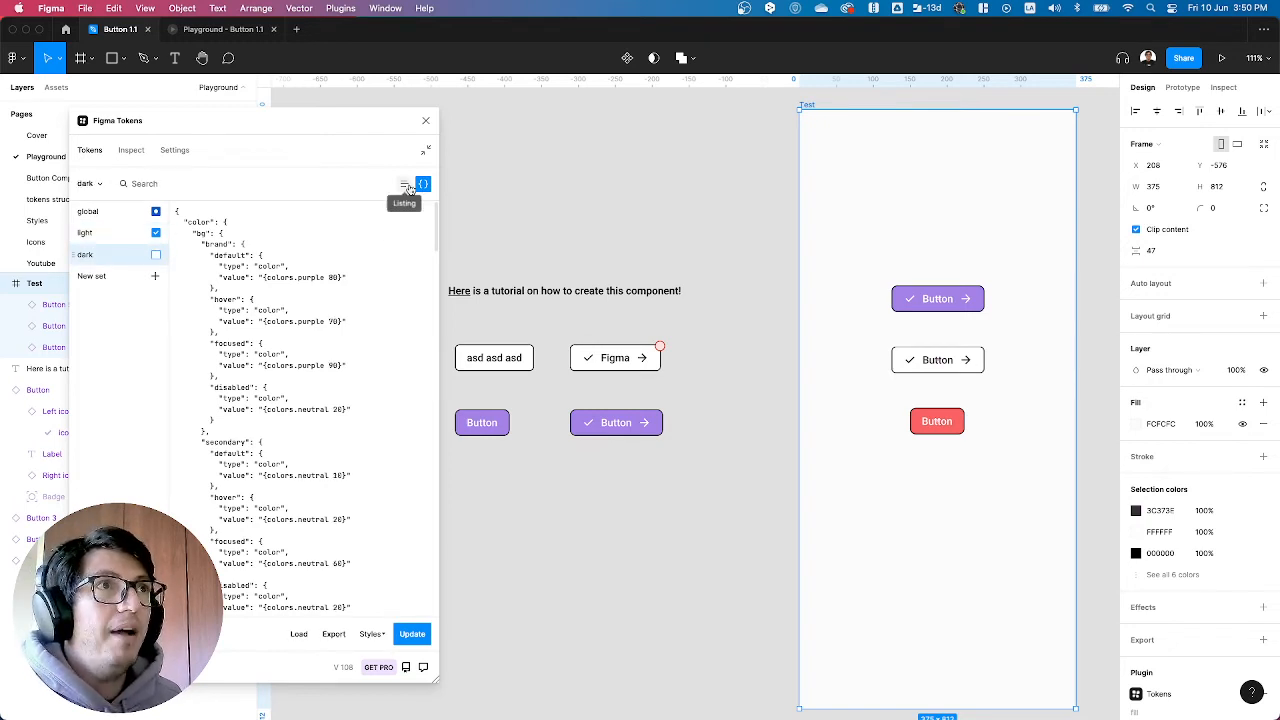
left_click(404, 184)
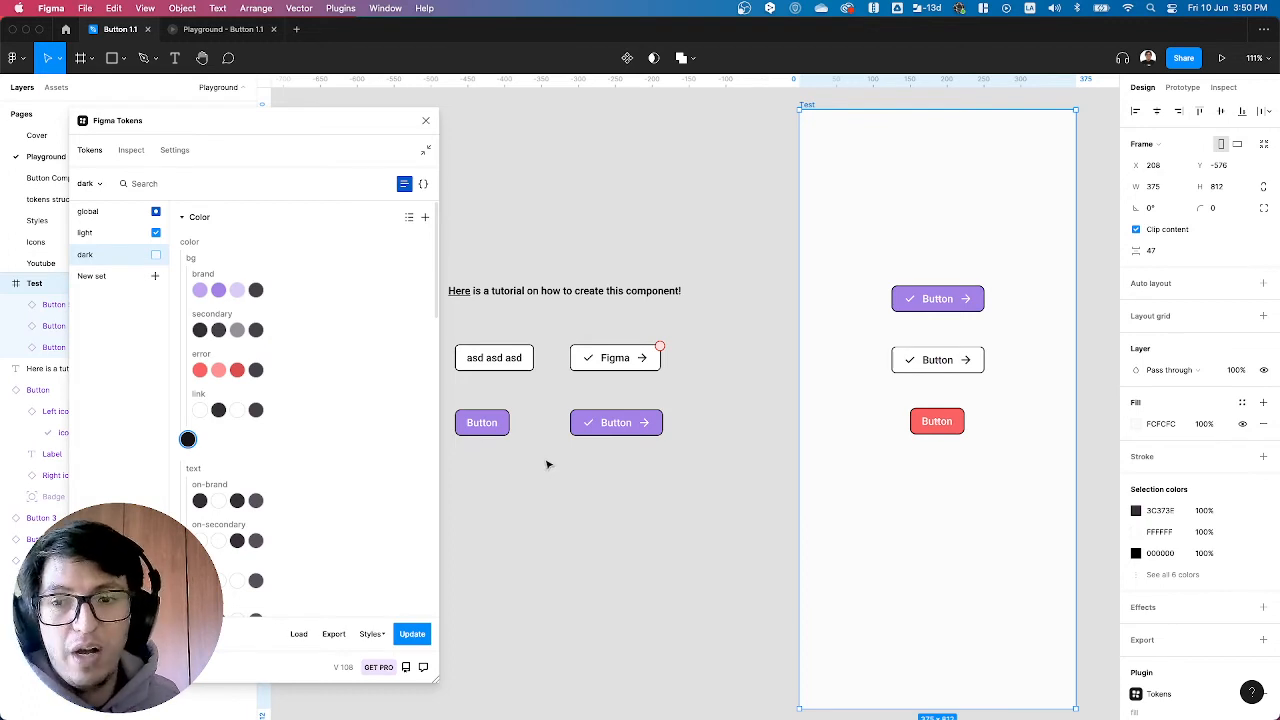
mouse_move(504, 458)
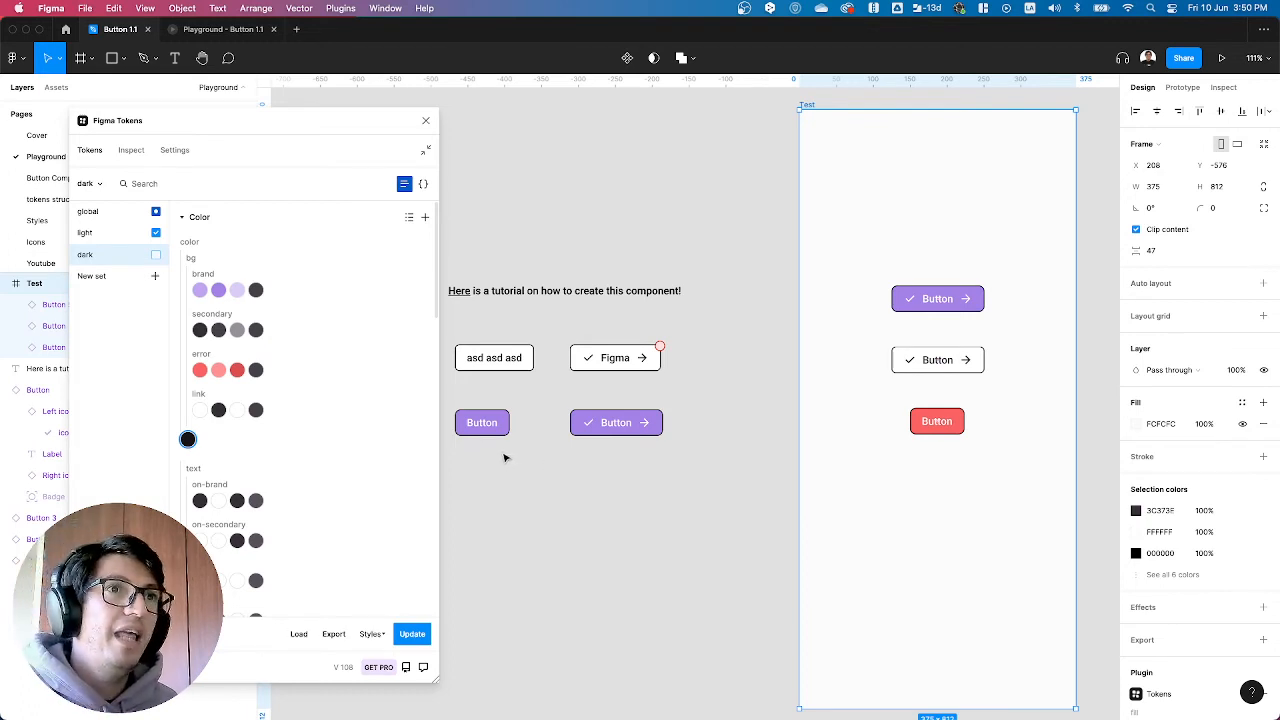